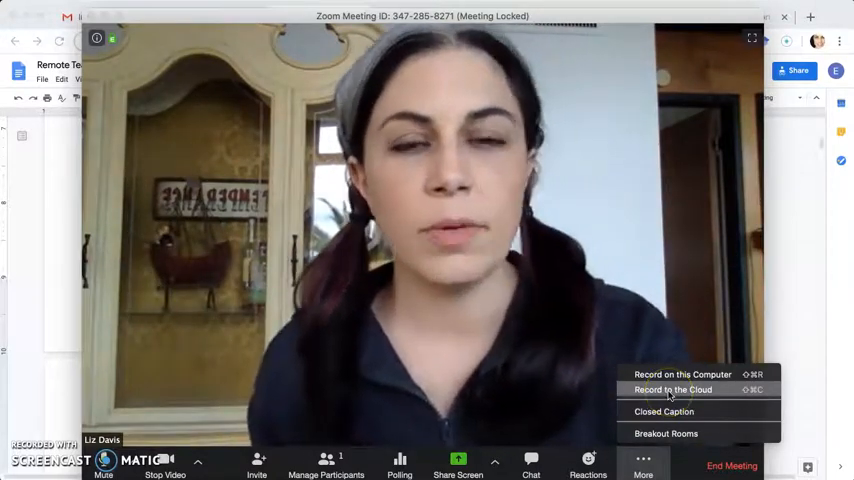
# Step: Start recording the meeting to the cloud from the More menu
pyautogui.click(682, 374)
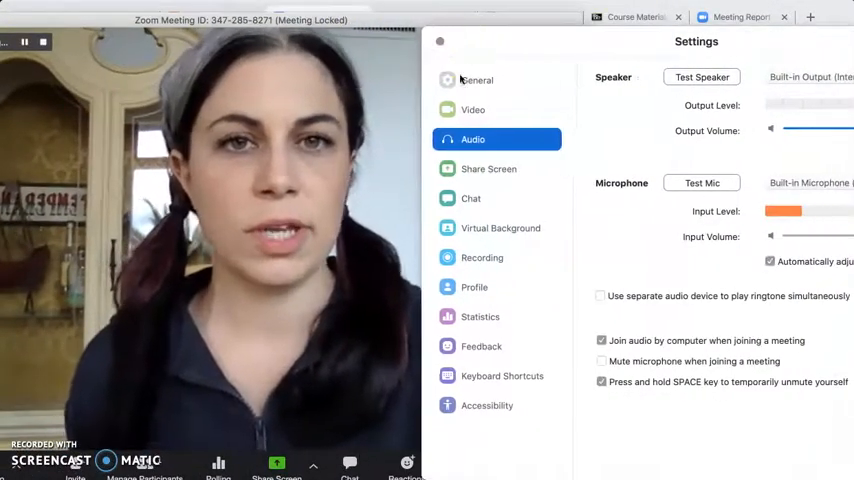
# Step: Show the Recording settings pane and launch 'Manage on web' for cloud recordings
pyautogui.click(482, 257)
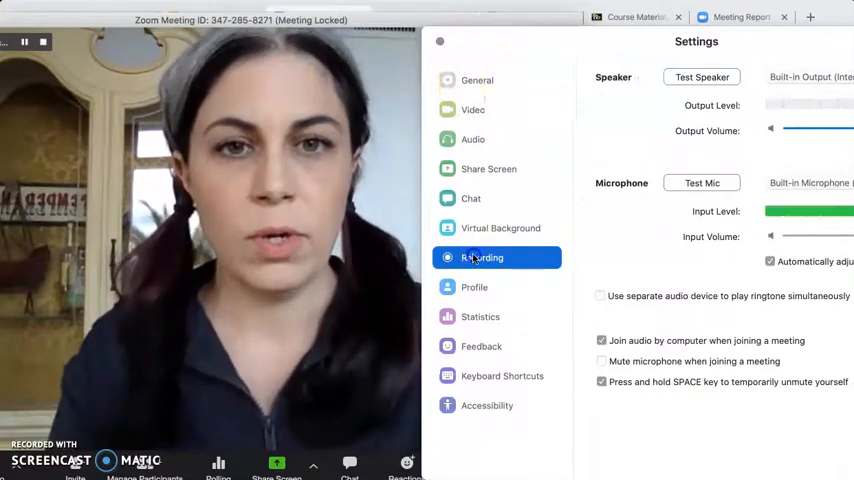
pyautogui.click(482, 257)
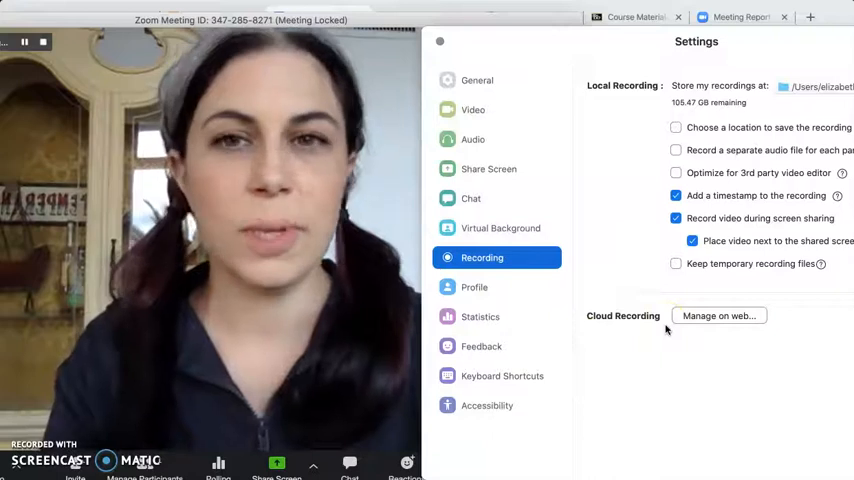
pyautogui.click(718, 316)
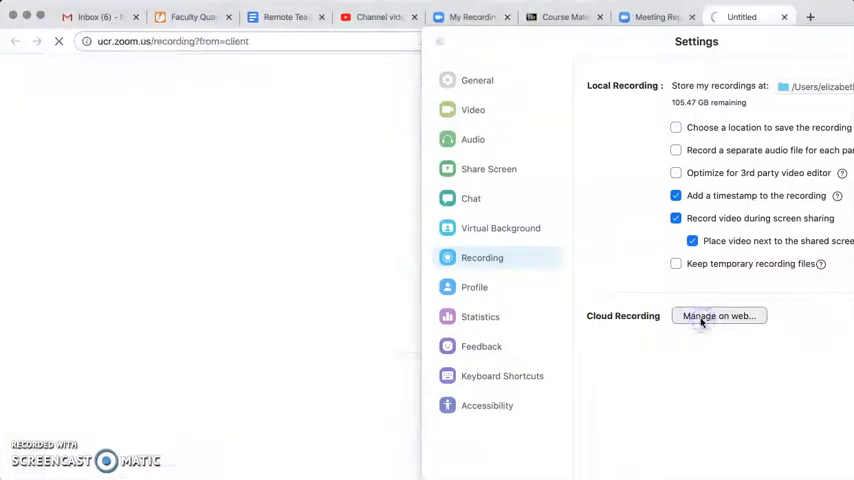
# Step: Switch to the My Recordings browser tab listing today's processing cloud recording
pyautogui.click(719, 315)
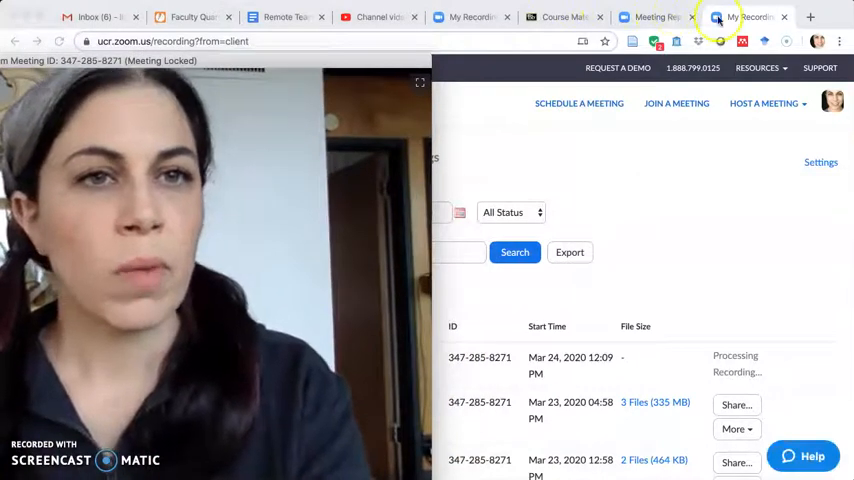
pyautogui.click(745, 17)
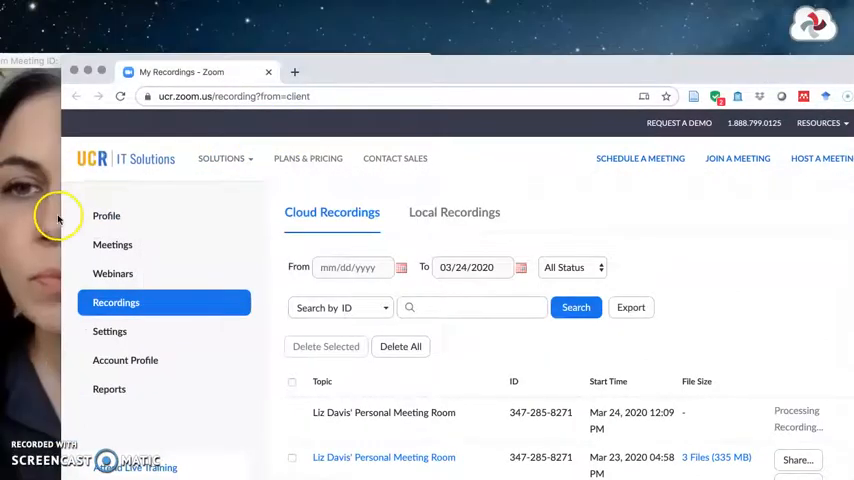
pyautogui.click(400, 158)
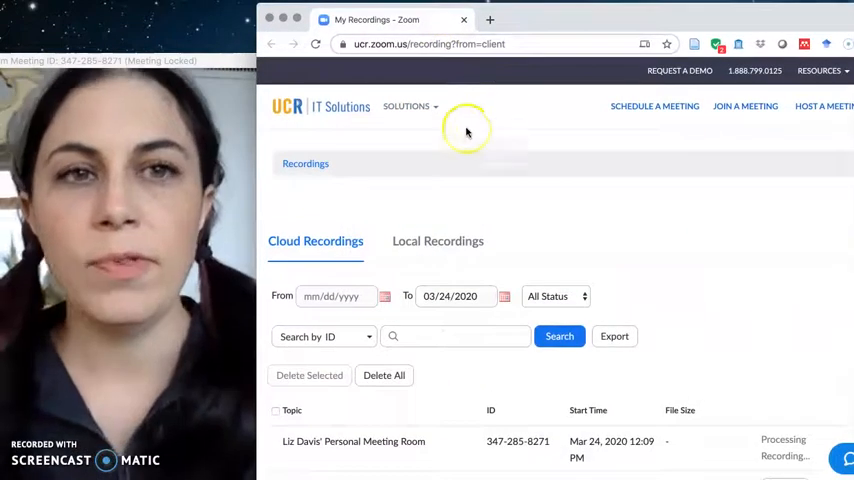
pyautogui.moveTo(458, 221)
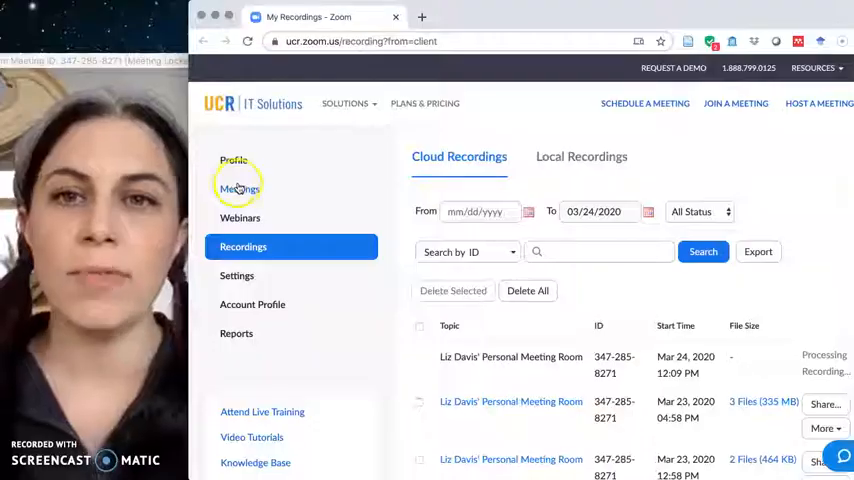
# Step: Open Settings in the web portal and scroll to the Cloud recording options
pyautogui.click(243, 246)
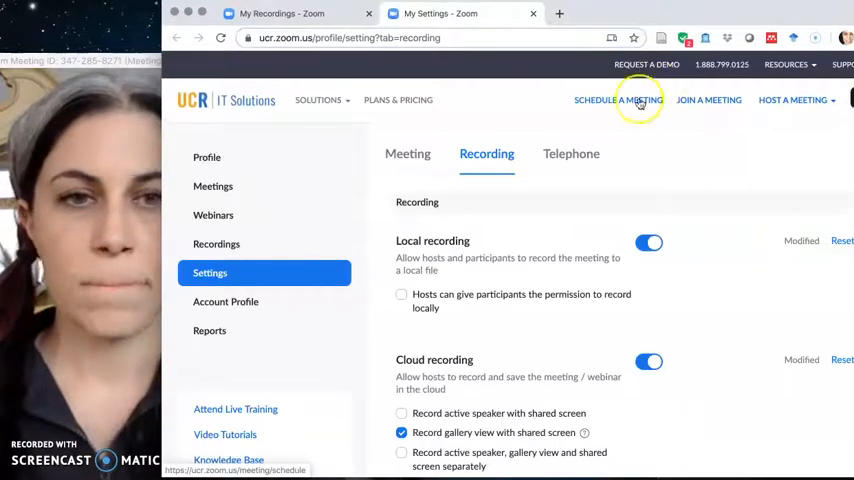
pyautogui.scroll(-3)
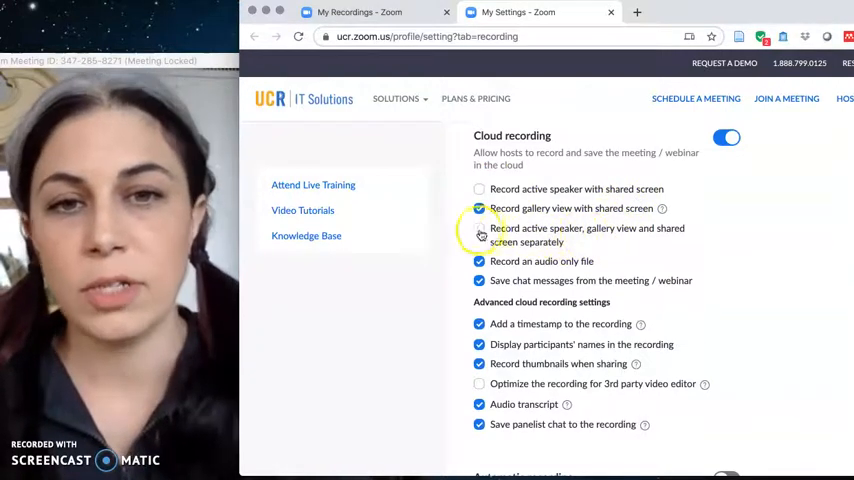
pyautogui.click(479, 229)
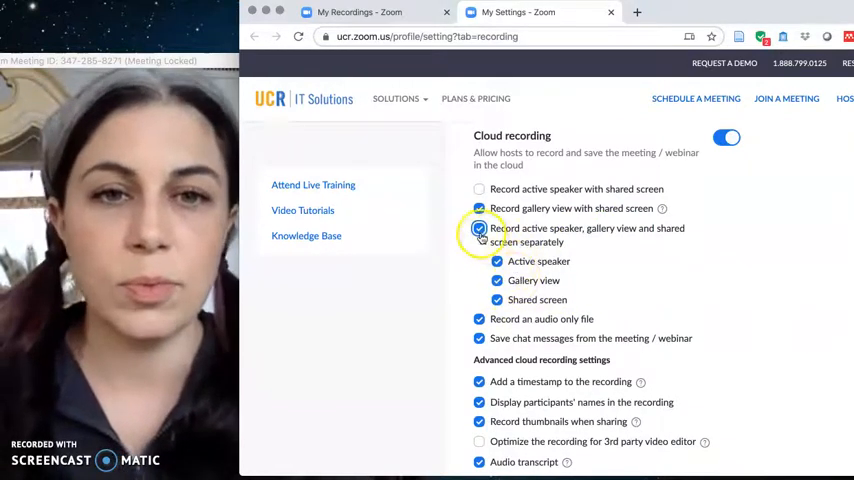
pyautogui.click(479, 228)
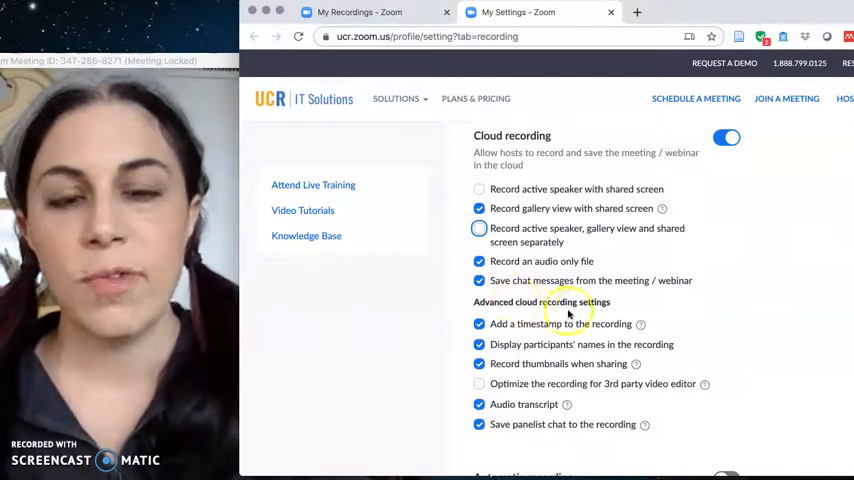
pyautogui.scroll(-3)
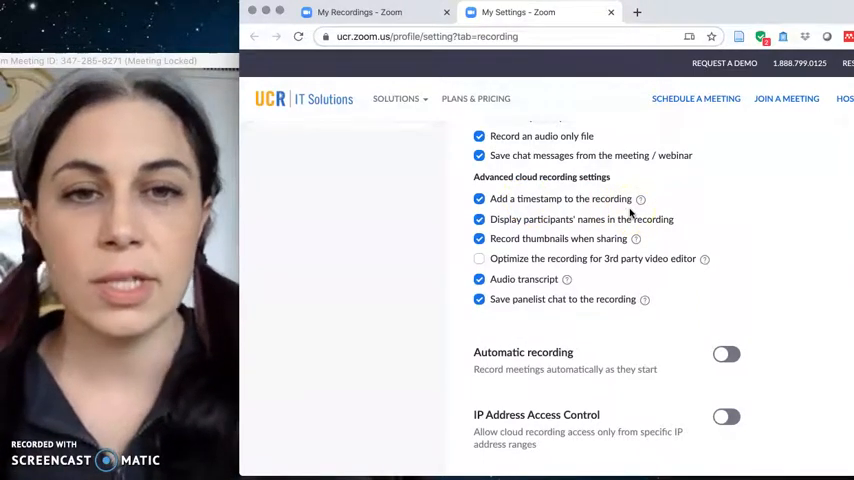
pyautogui.moveTo(665, 227)
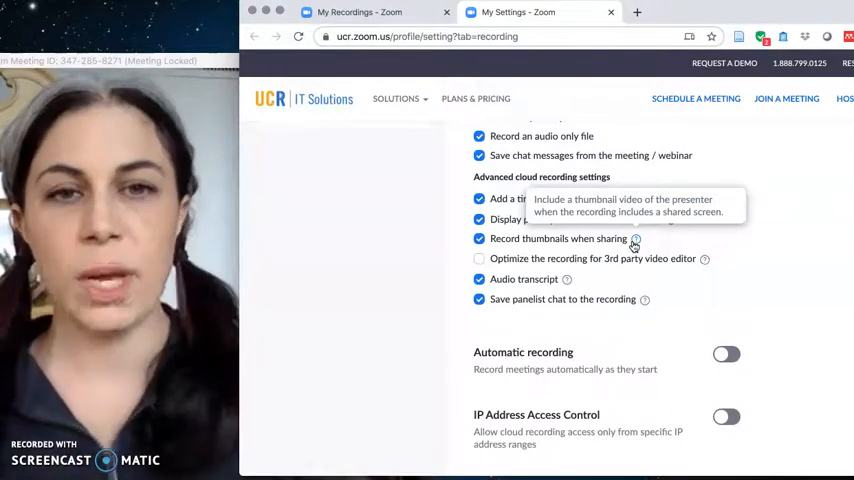
pyautogui.moveTo(607, 263)
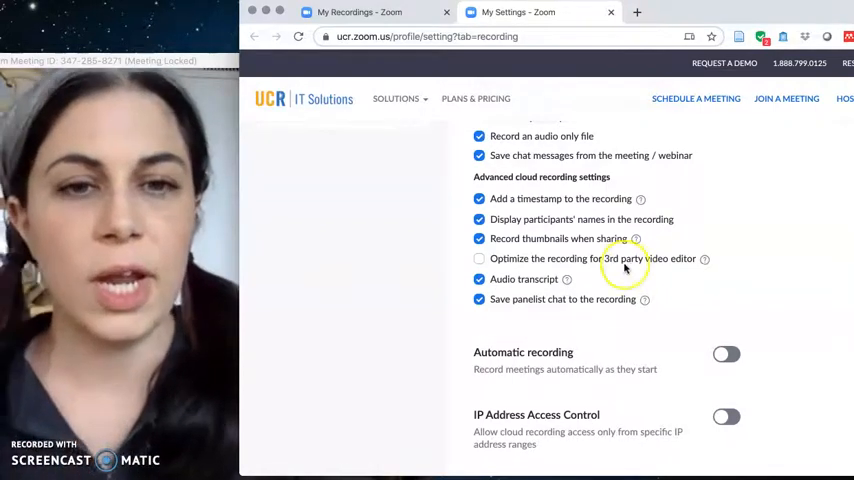
pyautogui.moveTo(570, 280)
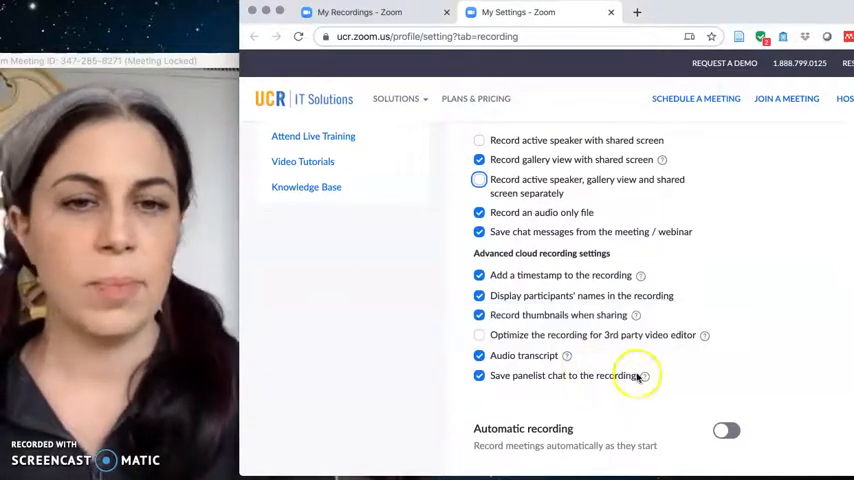
pyautogui.scroll(-3)
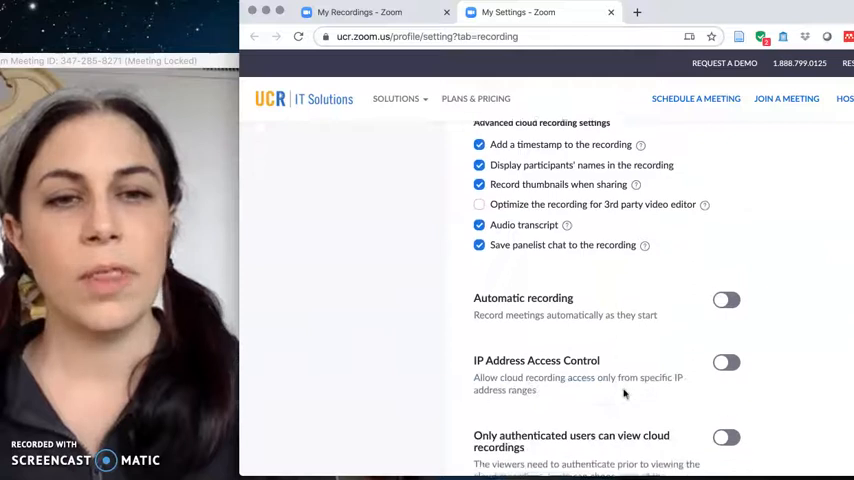
pyautogui.scroll(-3)
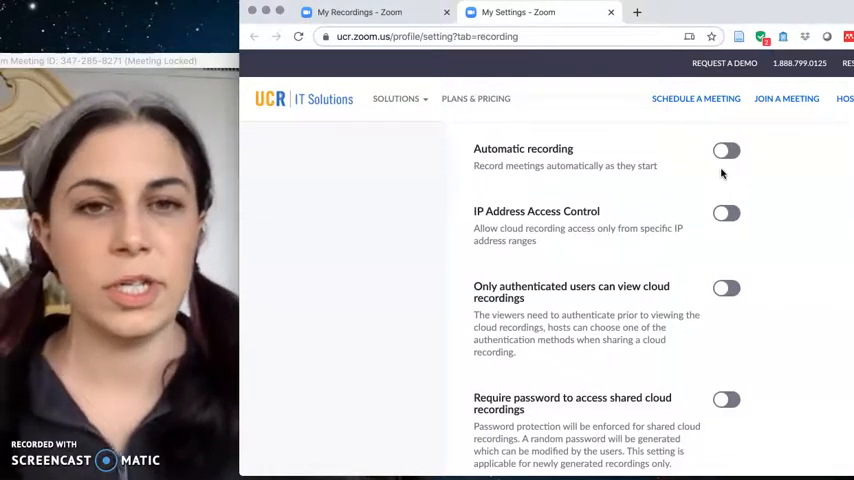
pyautogui.scroll(-3)
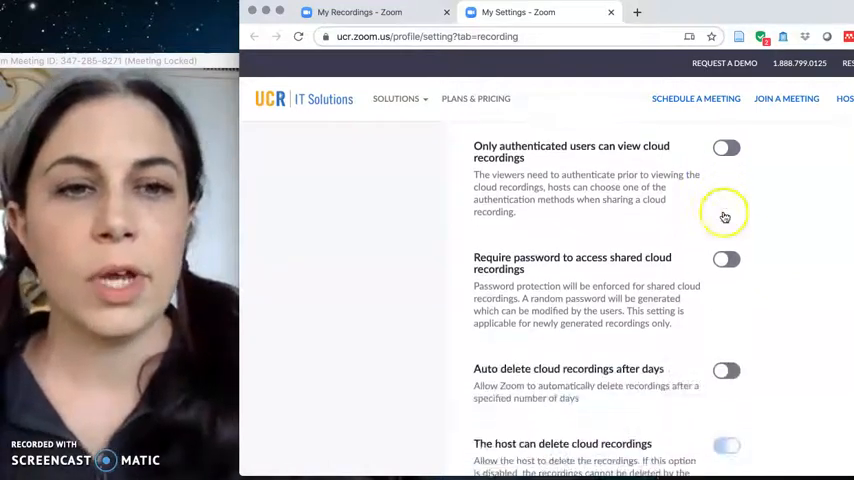
pyautogui.scroll(-3)
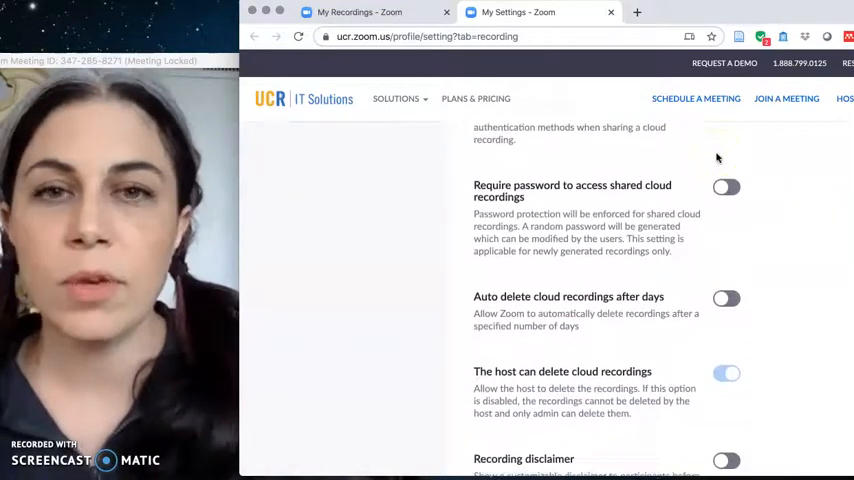
pyautogui.scroll(-3)
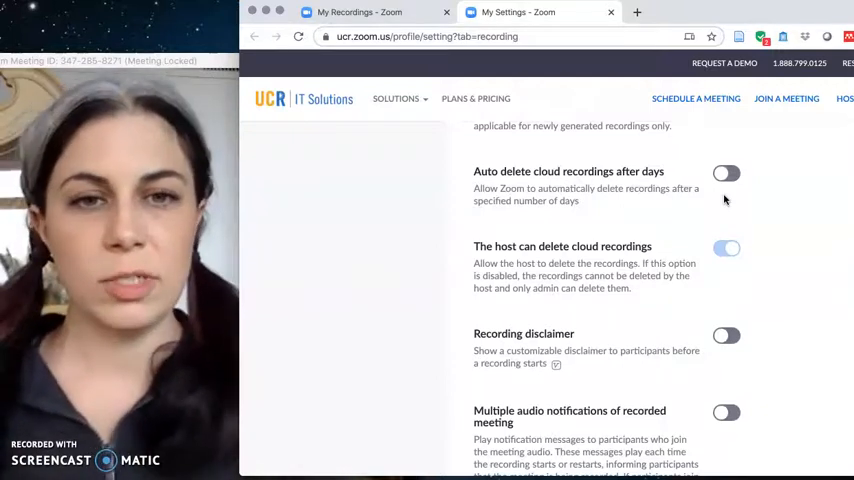
# Step: Enable the Recording disclaimer, keeping participant consent prompt checked
pyautogui.scroll(-3)
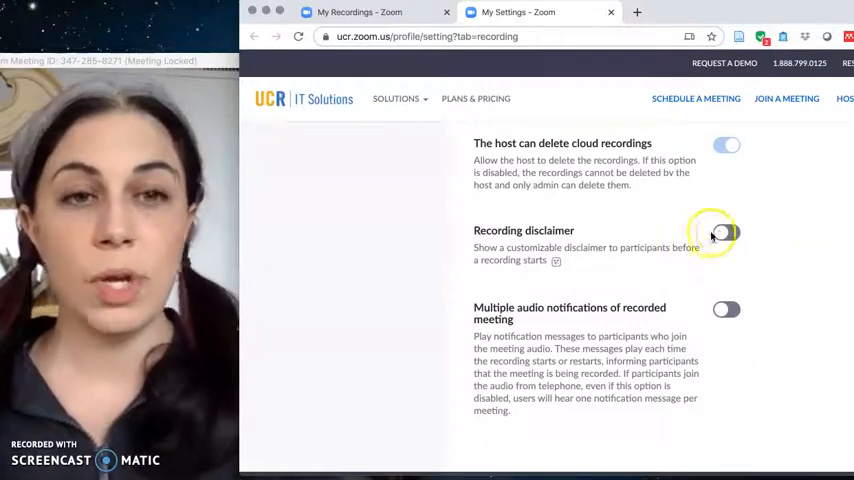
pyautogui.click(726, 232)
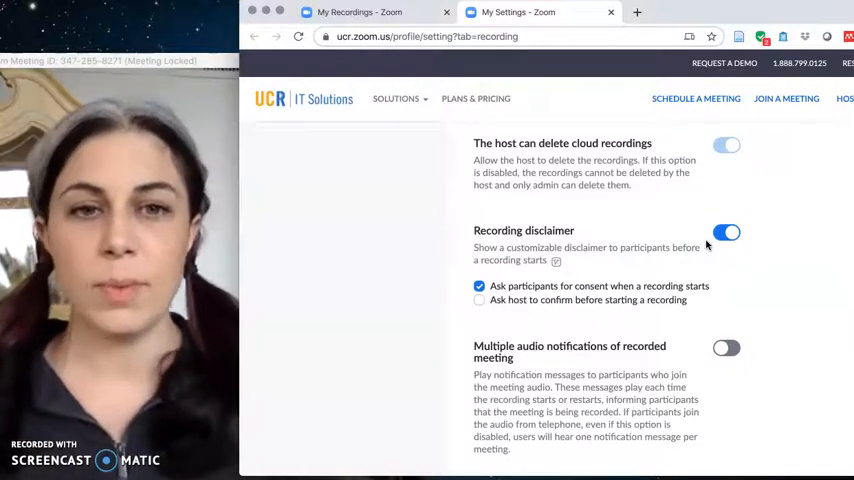
pyautogui.moveTo(603, 290)
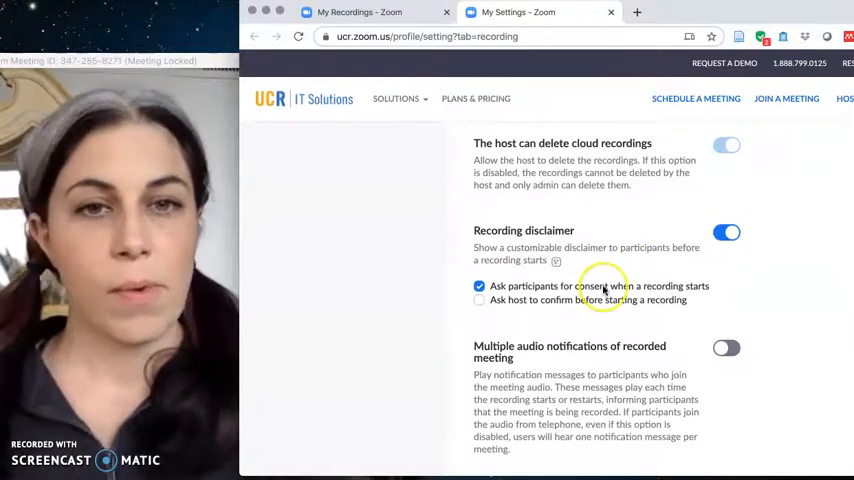
pyautogui.scroll(-3)
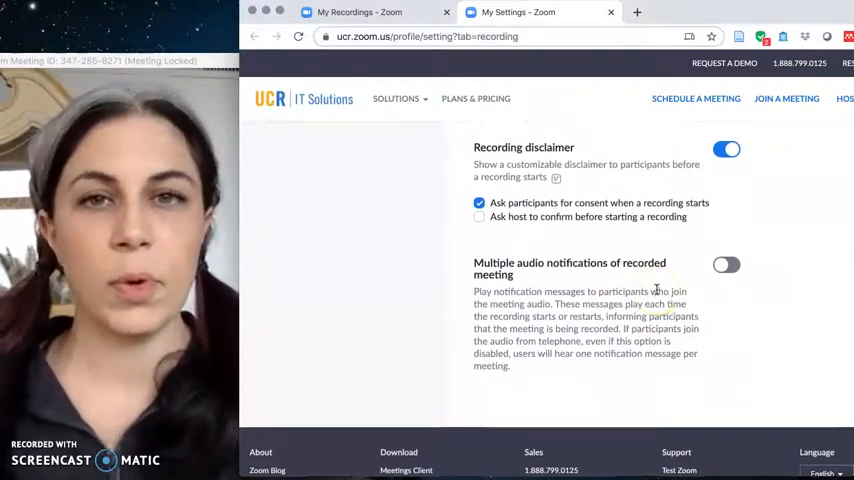
pyautogui.scroll(3)
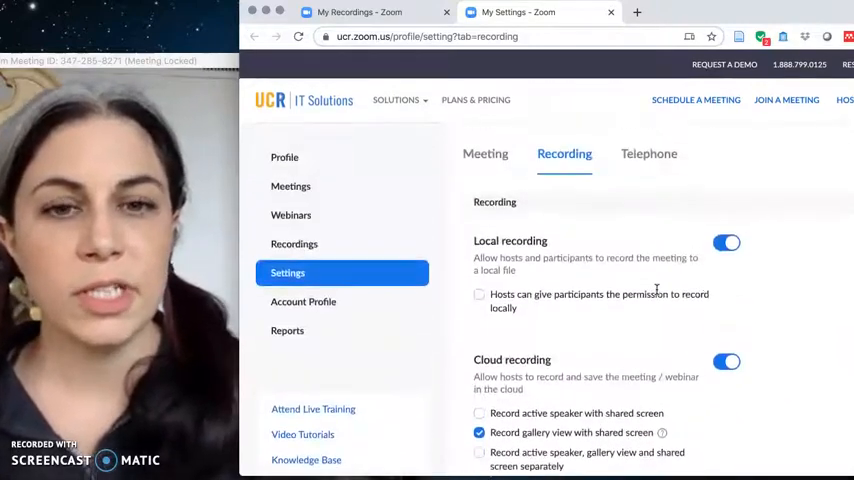
pyautogui.scroll(-3)
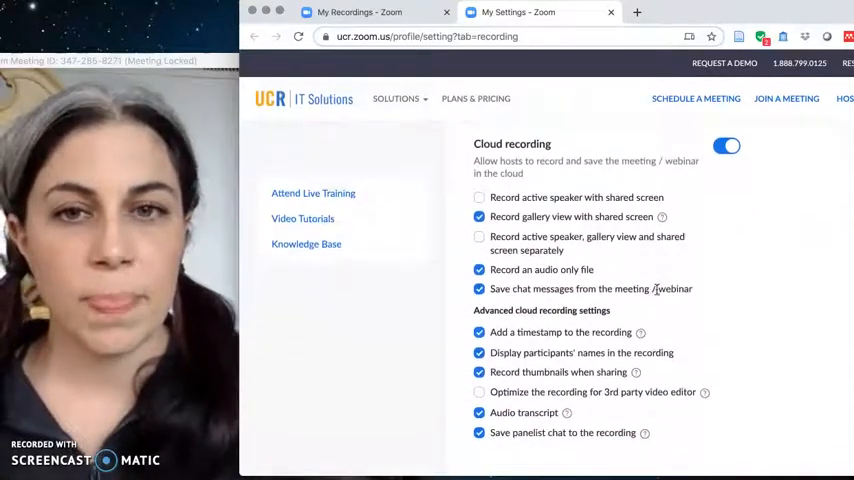